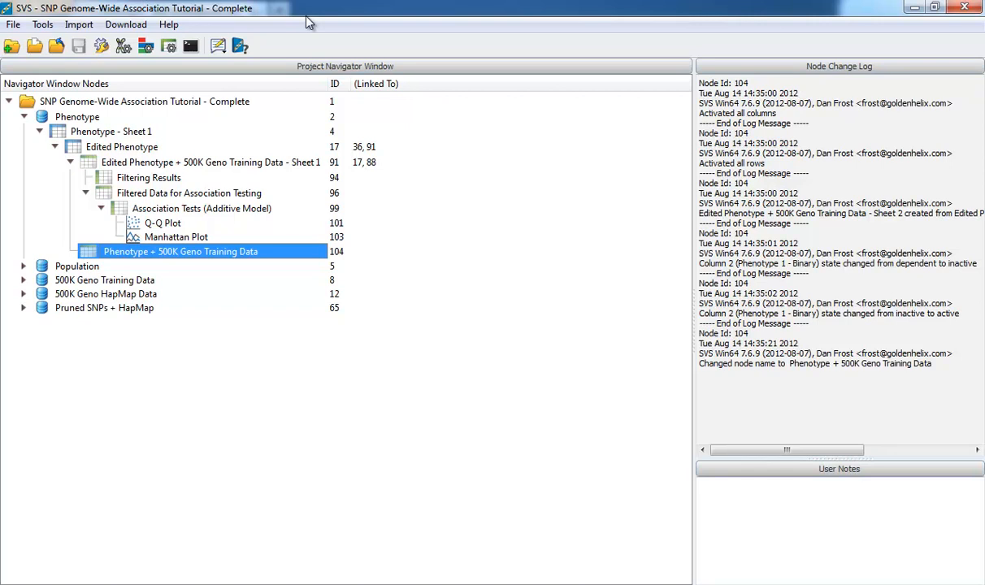
{"action": "mouse_move", "coordinate": [215, 254]}
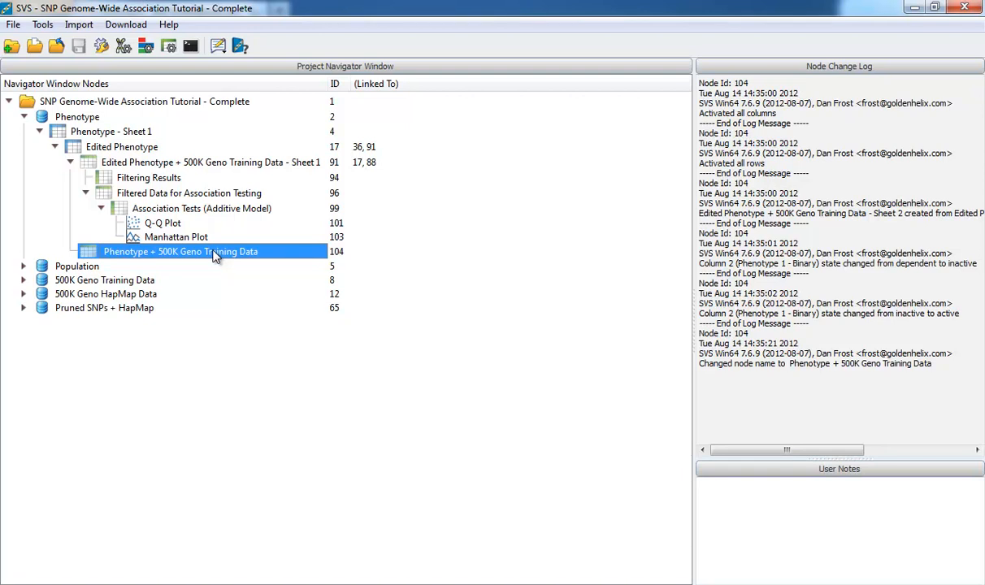
Open the Phenotype + 500K Geno Training Data spreadsheet from the Project Navigator.
{"action": "double_click", "coordinate": [181, 250]}
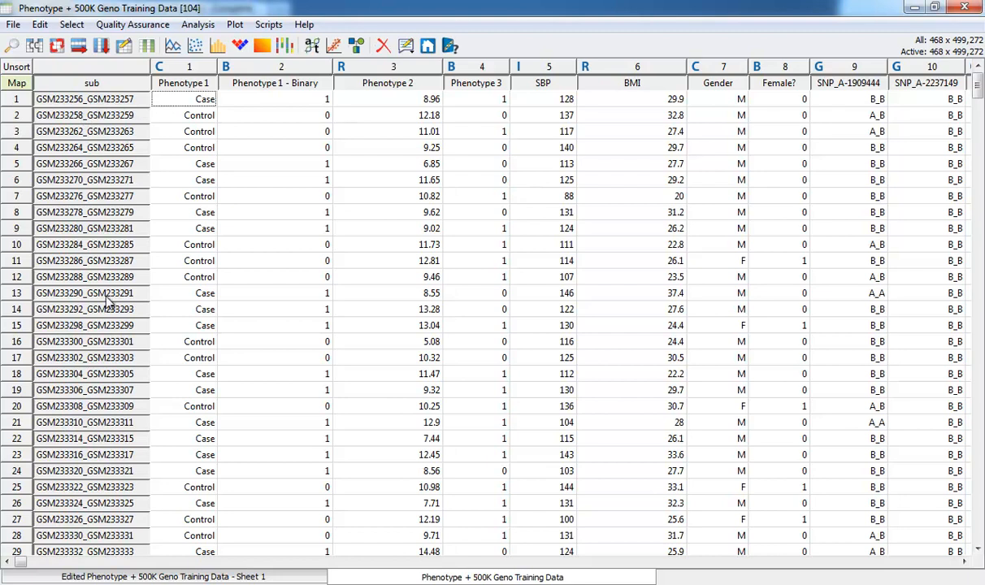
{"action": "mouse_move", "coordinate": [296, 254]}
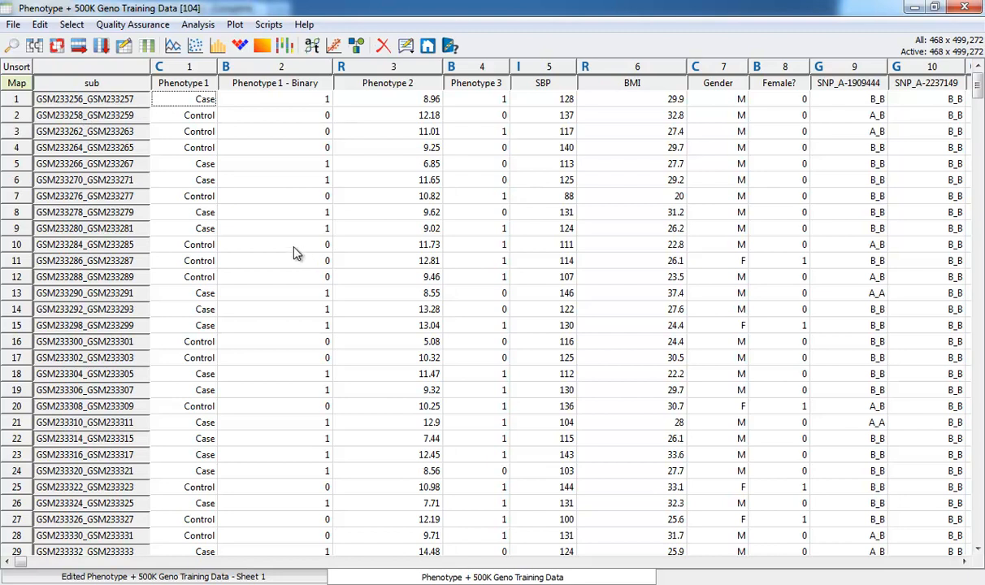
{"action": "mouse_move", "coordinate": [316, 195]}
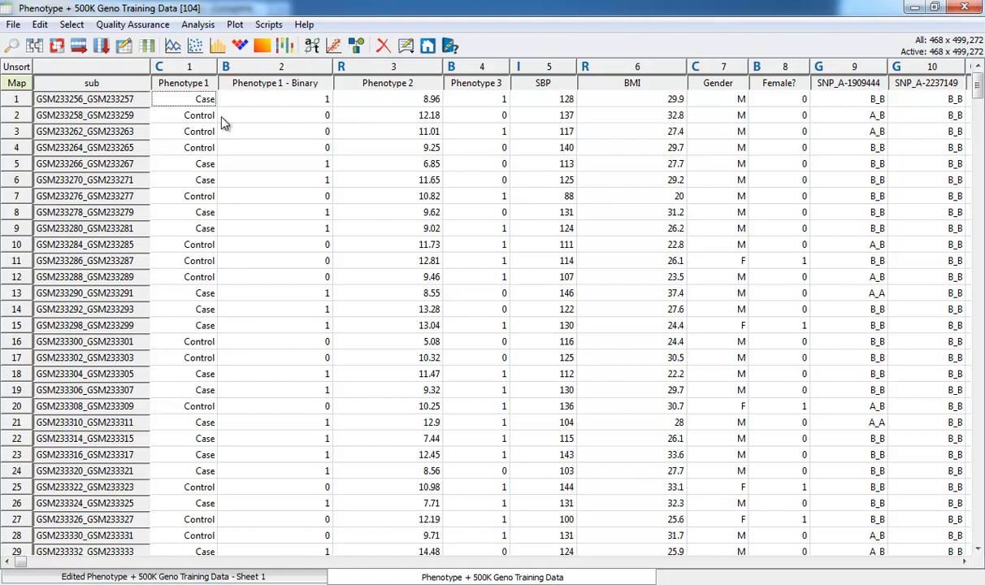
{"action": "mouse_move", "coordinate": [236, 130]}
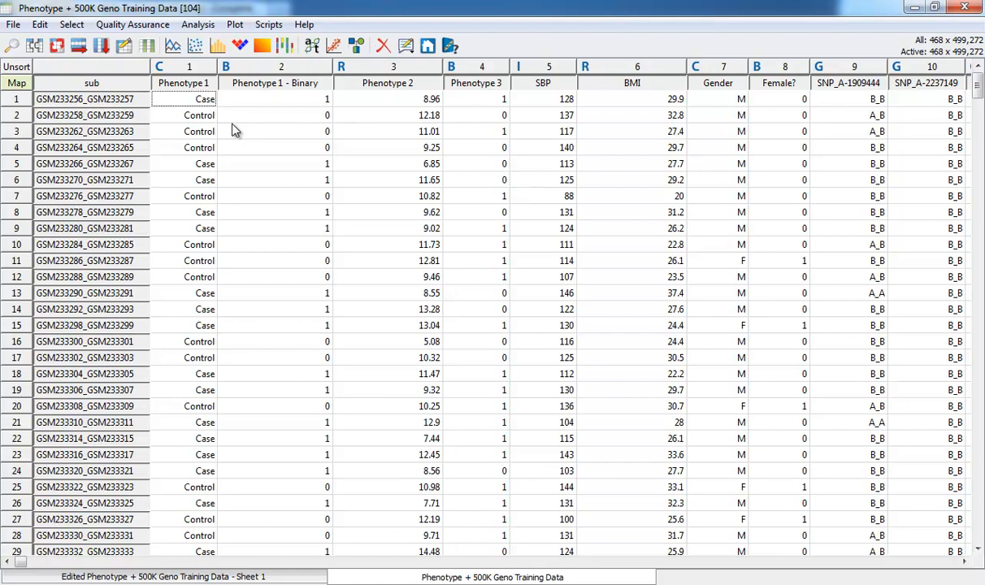
{"action": "mouse_move", "coordinate": [172, 78]}
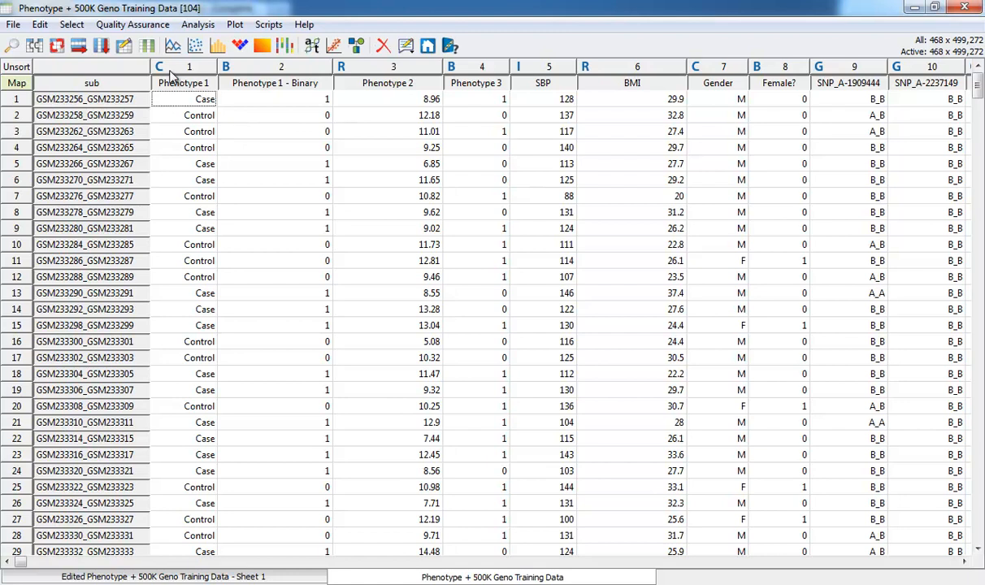
{"action": "mouse_move", "coordinate": [354, 78]}
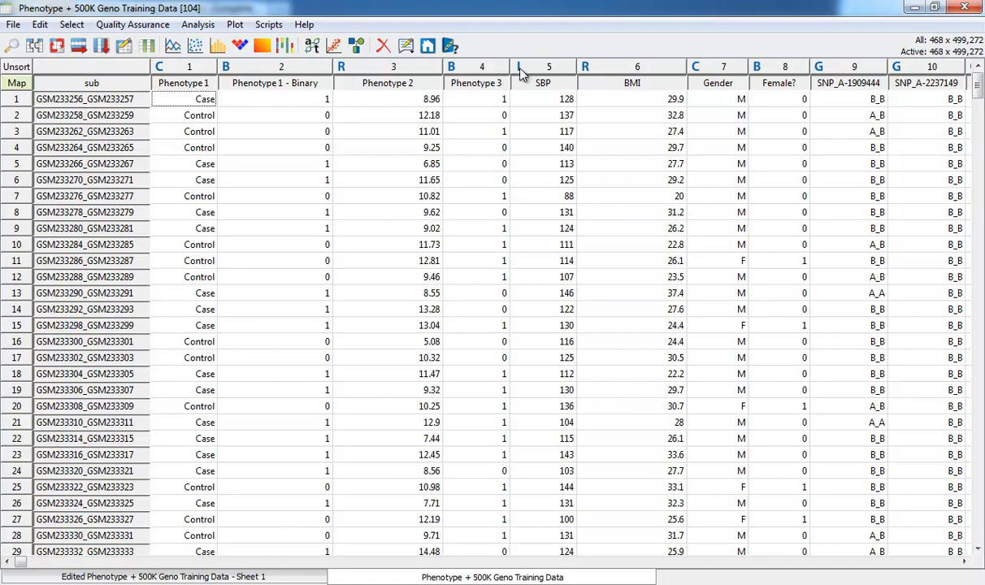
{"action": "mouse_move", "coordinate": [575, 182]}
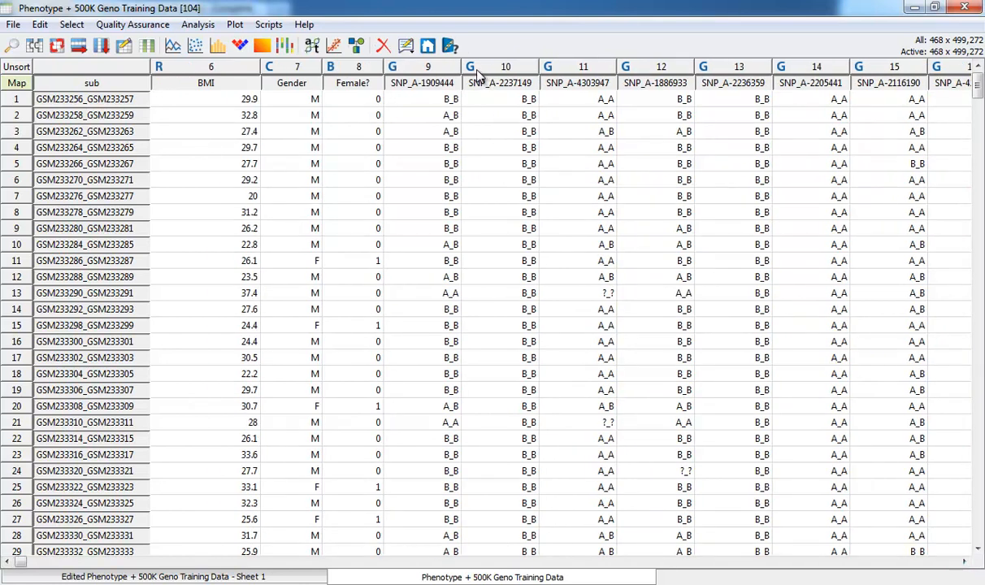
{"action": "mouse_move", "coordinate": [474, 89]}
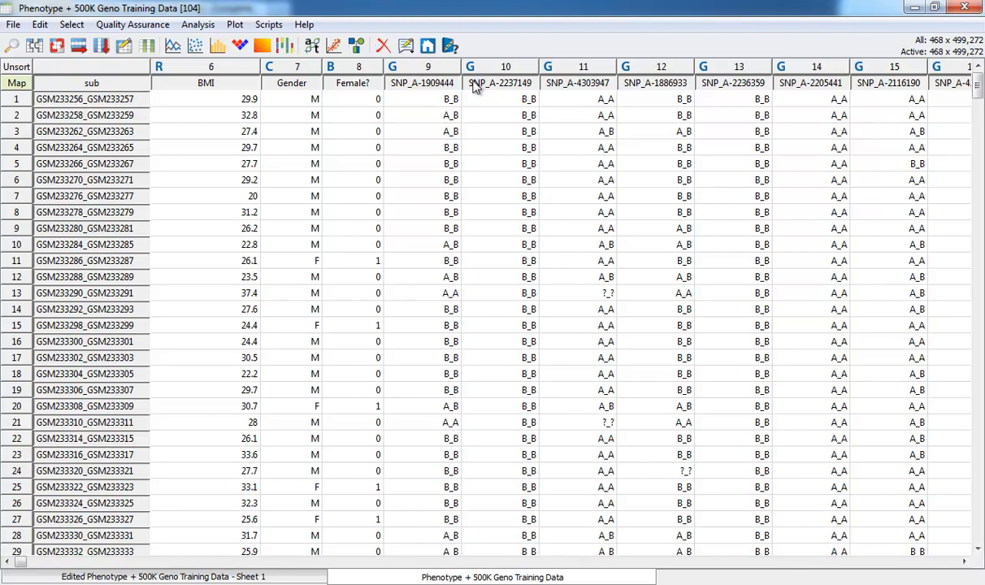
{"action": "mouse_move", "coordinate": [894, 51]}
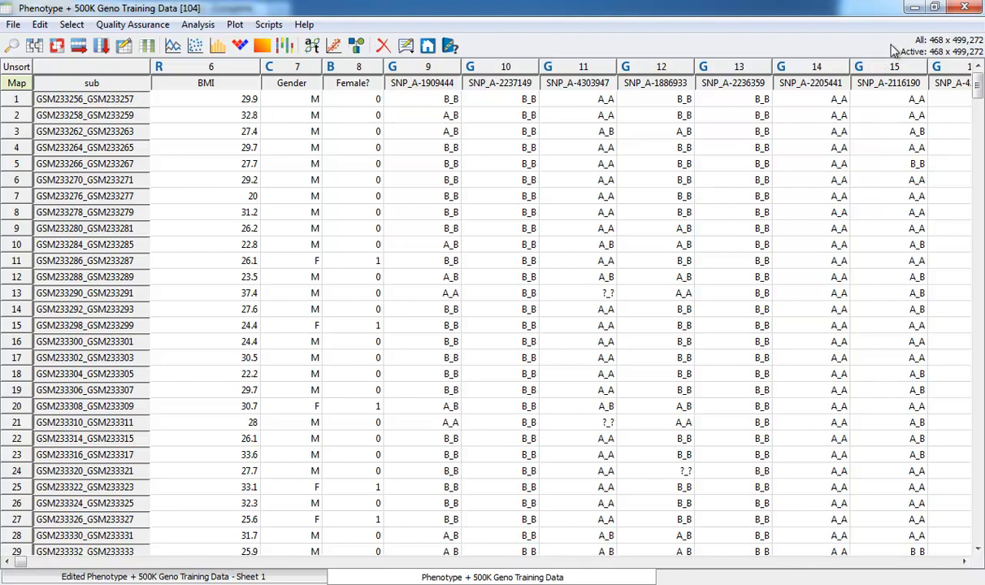
{"action": "mouse_move", "coordinate": [890, 47]}
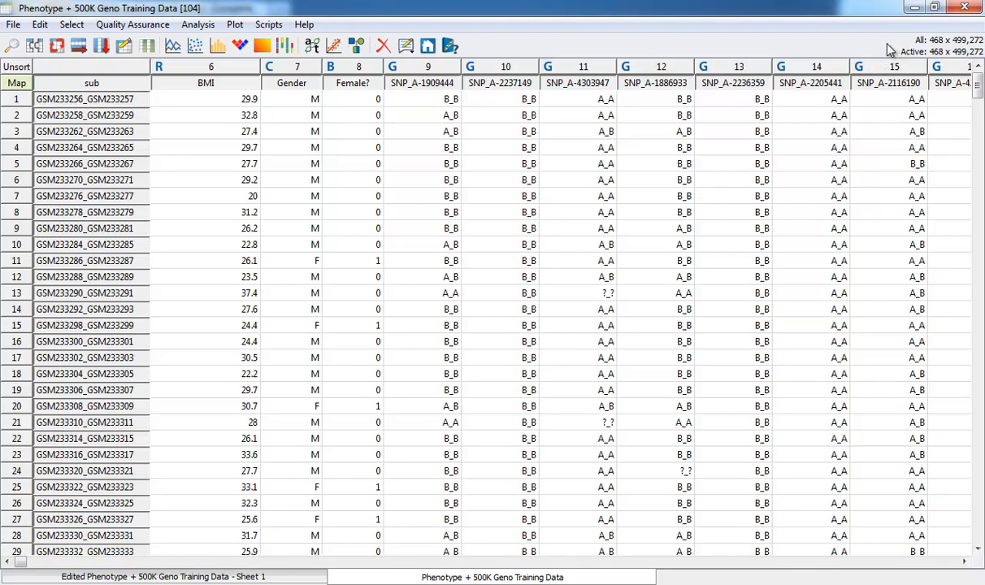
{"action": "mouse_move", "coordinate": [887, 46]}
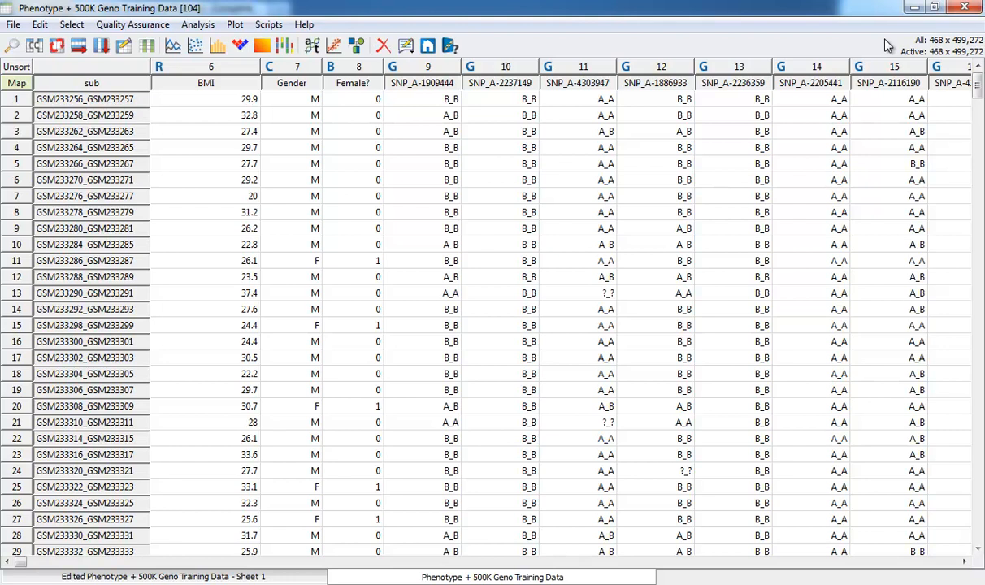
{"action": "mouse_move", "coordinate": [872, 45]}
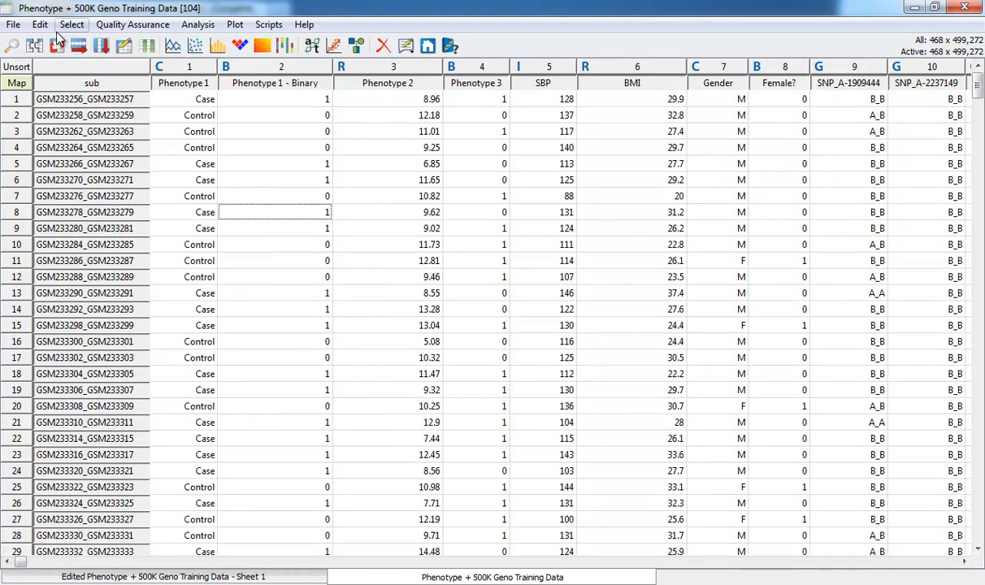
{"action": "left_click", "coordinate": [39, 24]}
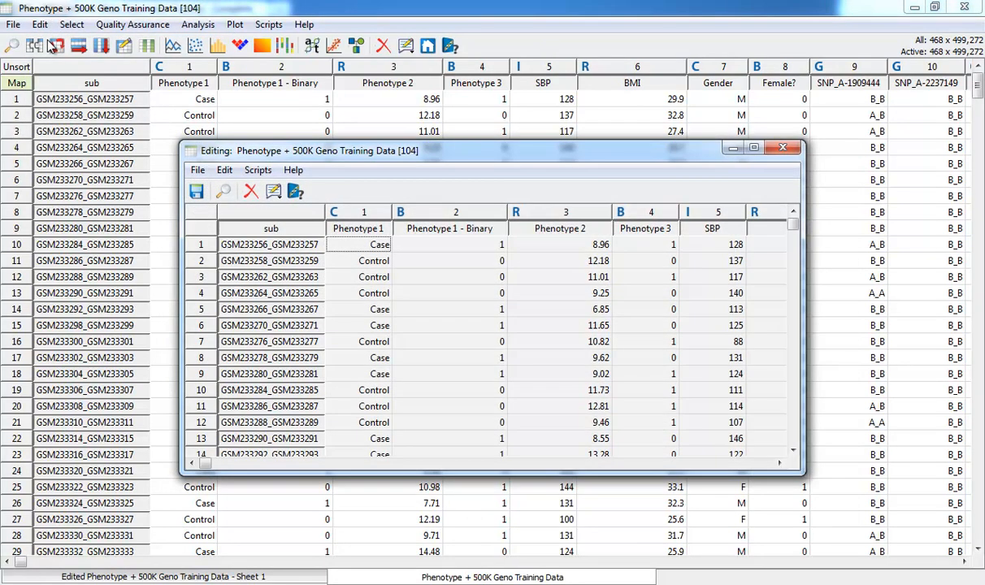
{"action": "mouse_move", "coordinate": [474, 187]}
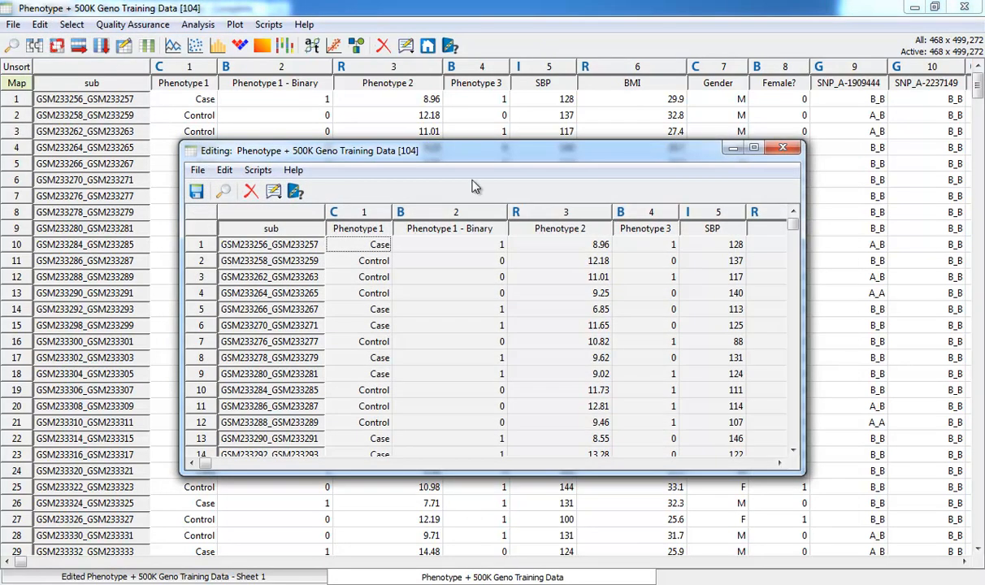
{"action": "mouse_move", "coordinate": [728, 171]}
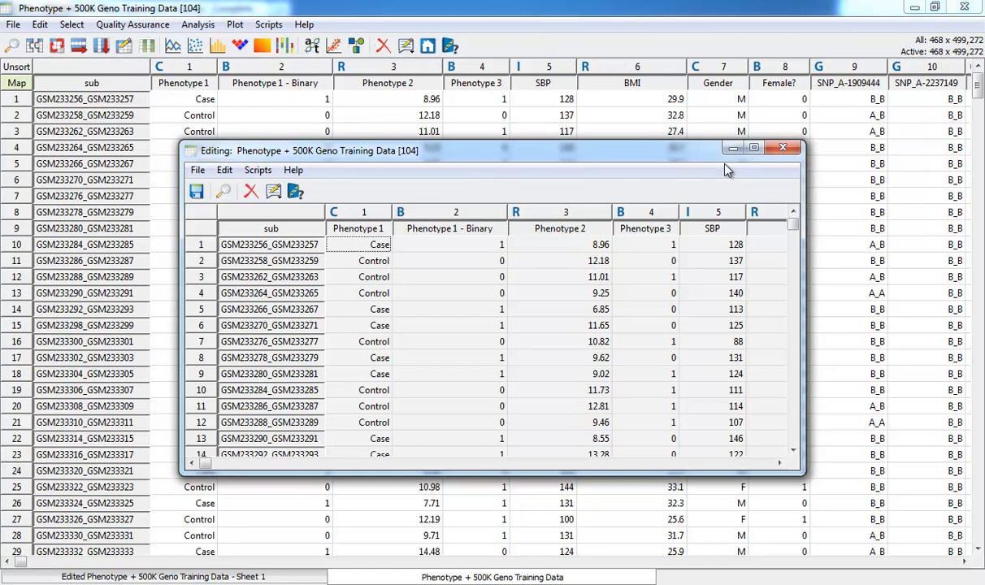
{"action": "left_click", "coordinate": [784, 146]}
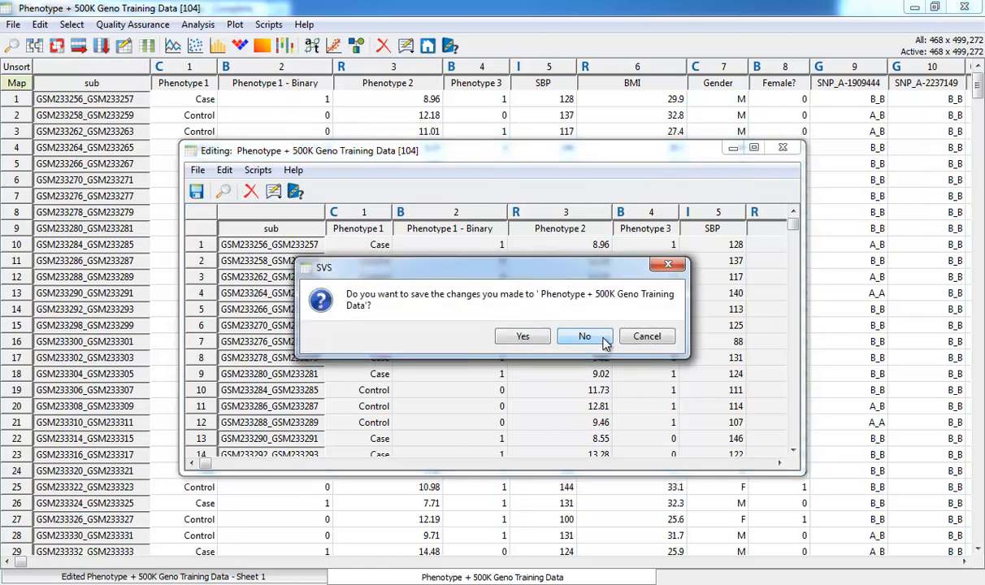
{"action": "left_click", "coordinate": [583, 337]}
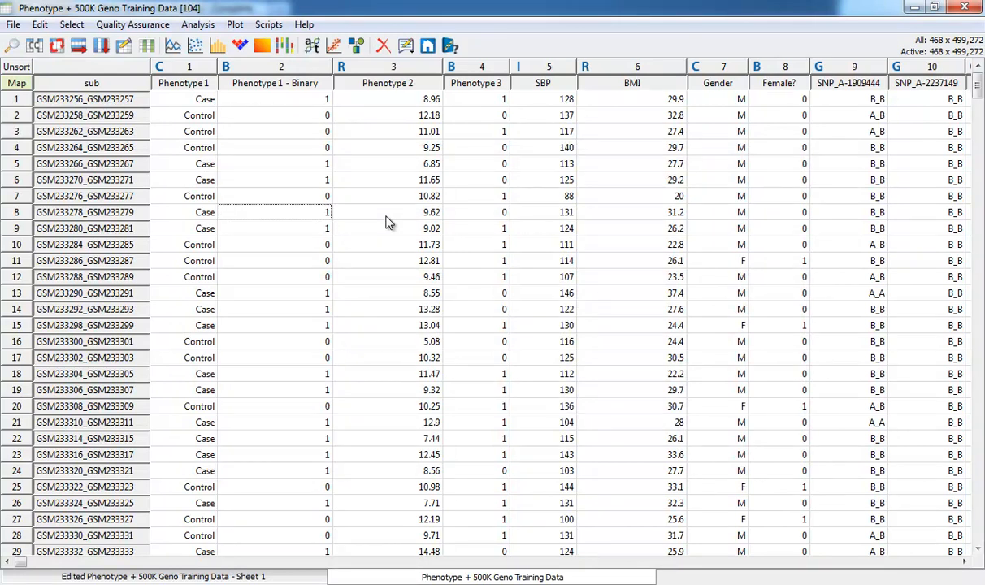
{"action": "left_click", "coordinate": [39, 24]}
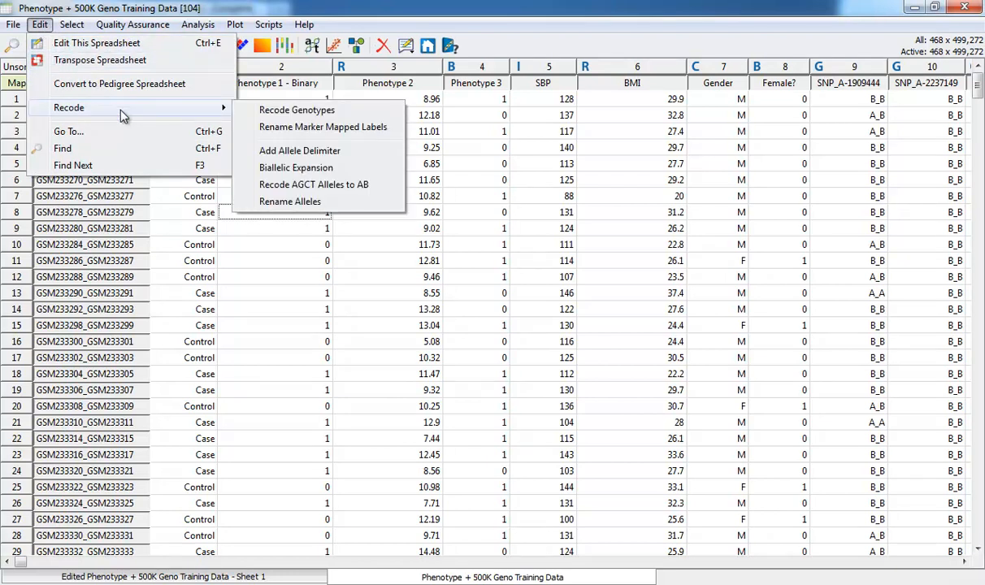
{"action": "left_click", "coordinate": [296, 110]}
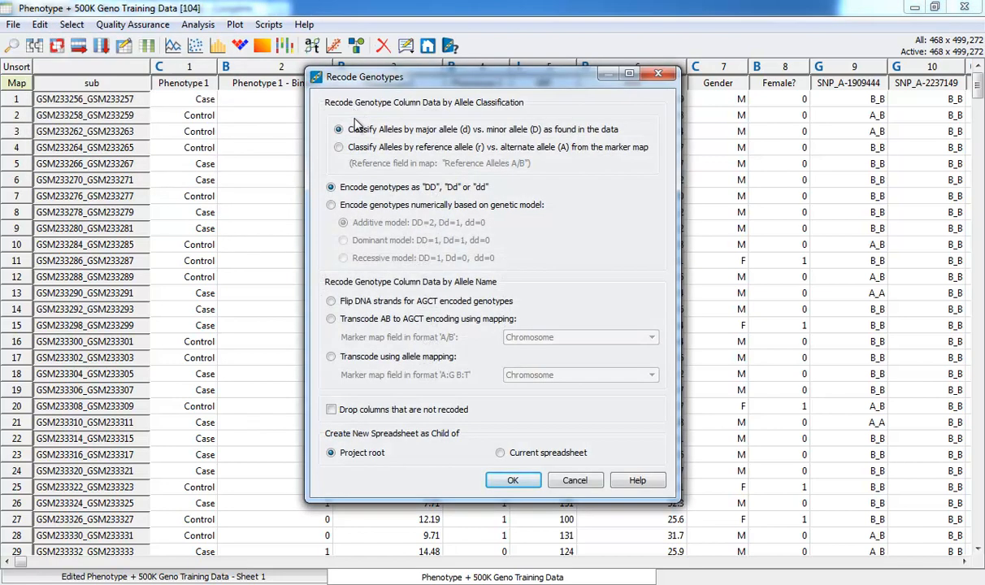
{"action": "left_click", "coordinate": [331, 205]}
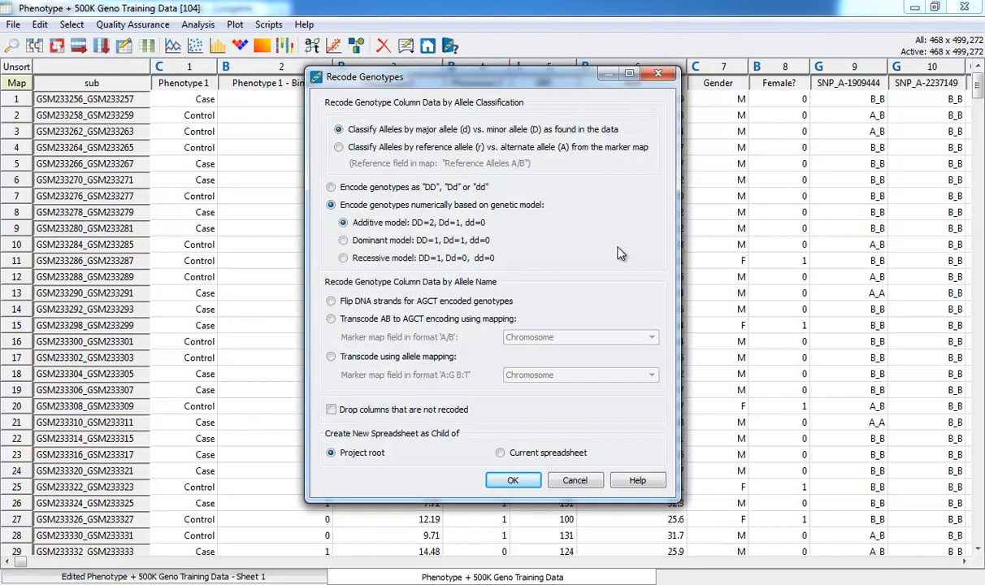
{"action": "left_click", "coordinate": [512, 479]}
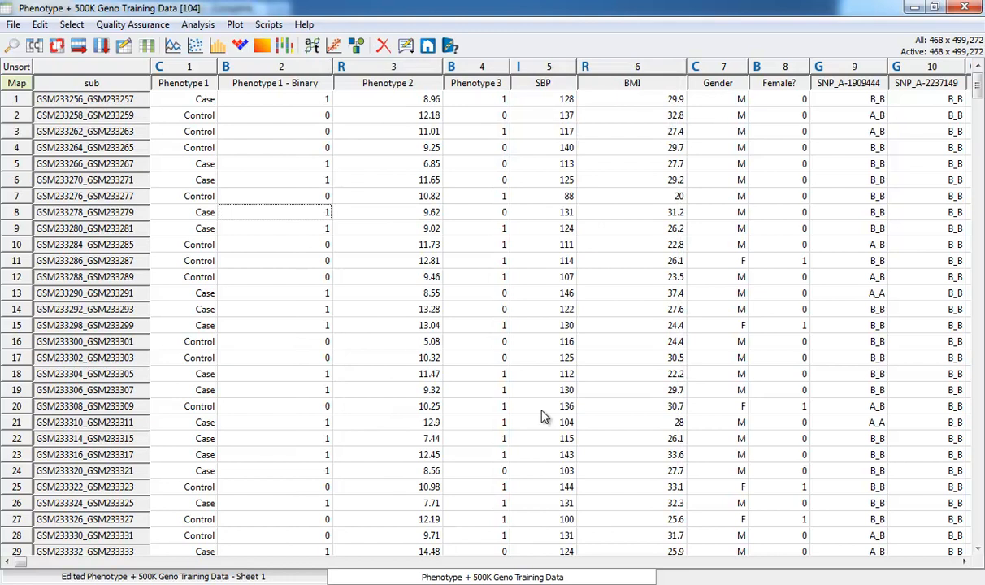
{"action": "left_click", "coordinate": [72, 24]}
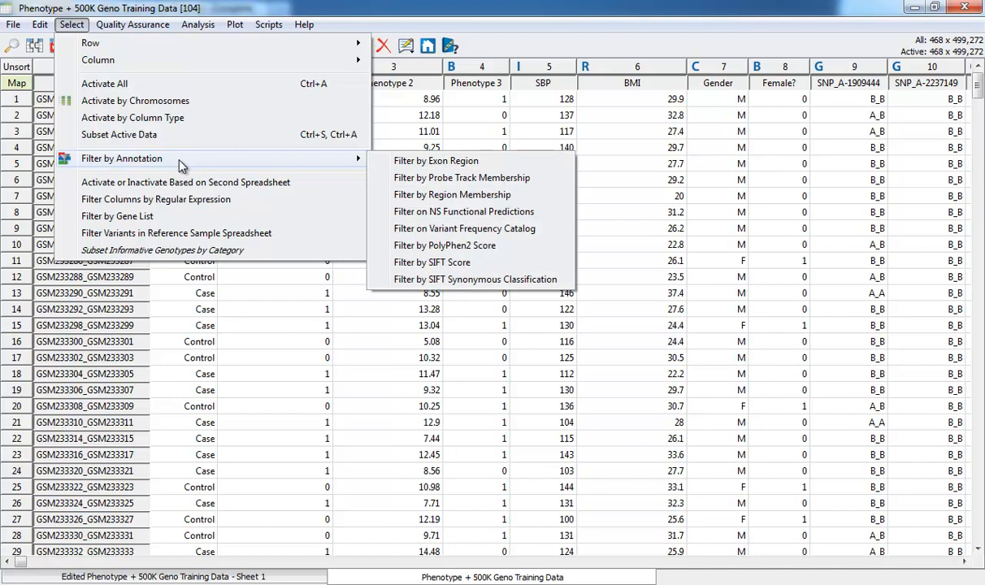
{"action": "left_click", "coordinate": [132, 25]}
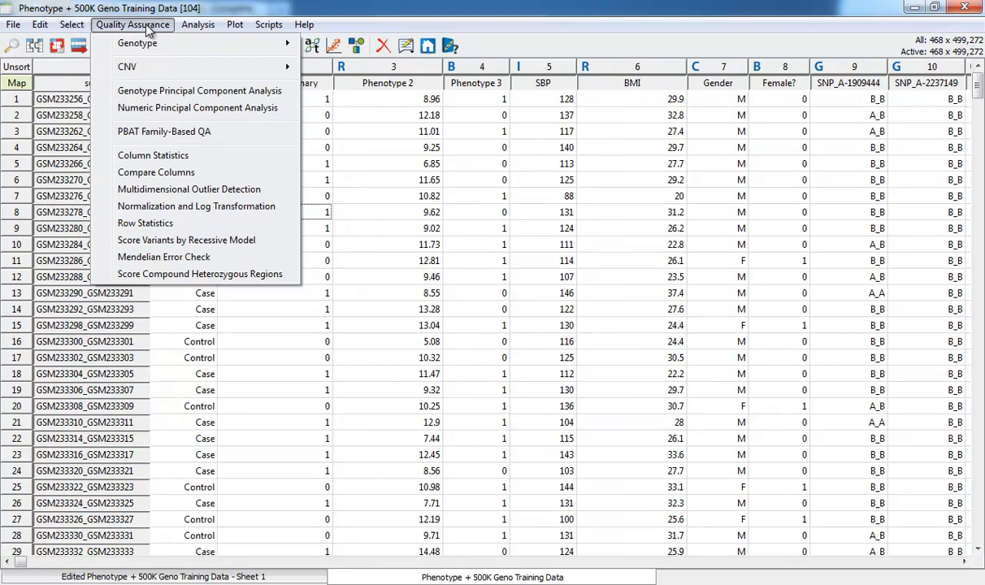
{"action": "left_click", "coordinate": [198, 24]}
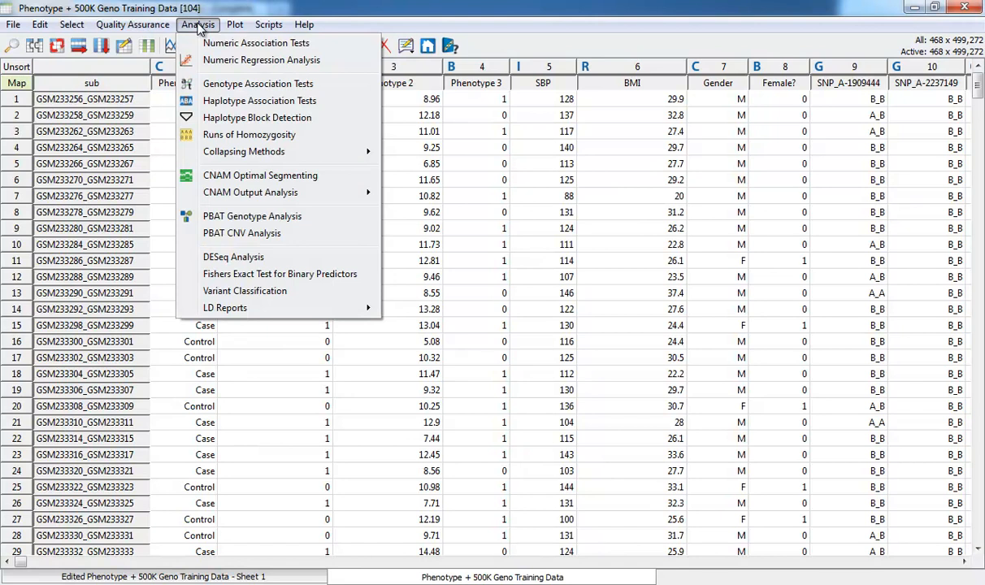
{"action": "left_click", "coordinate": [234, 24]}
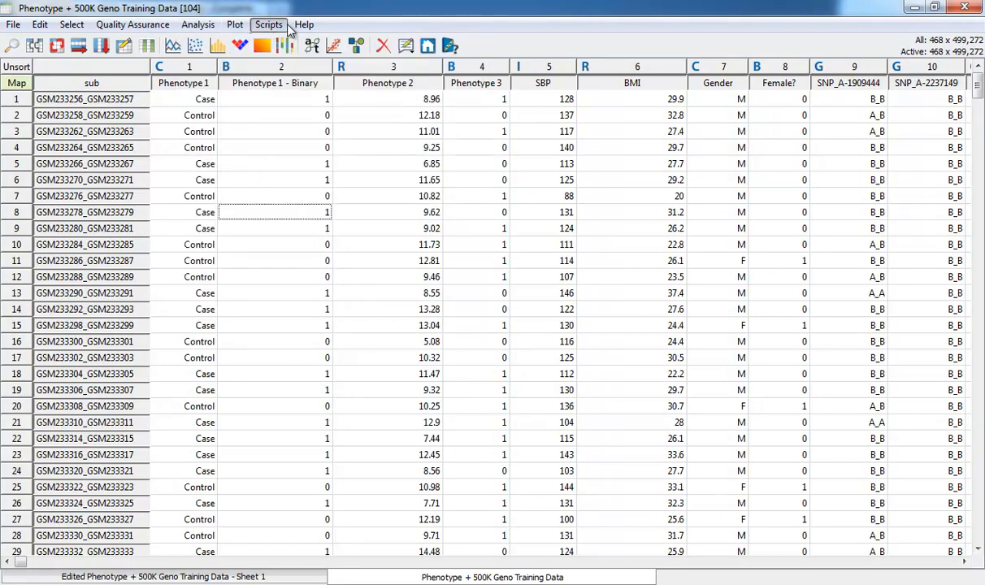
{"action": "mouse_move", "coordinate": [338, 13]}
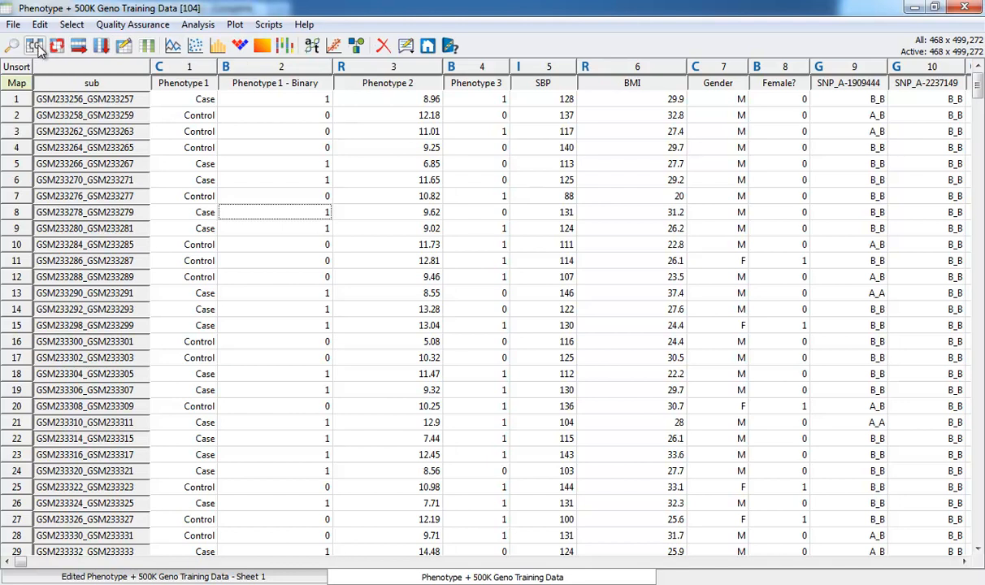
{"action": "mouse_move", "coordinate": [36, 45]}
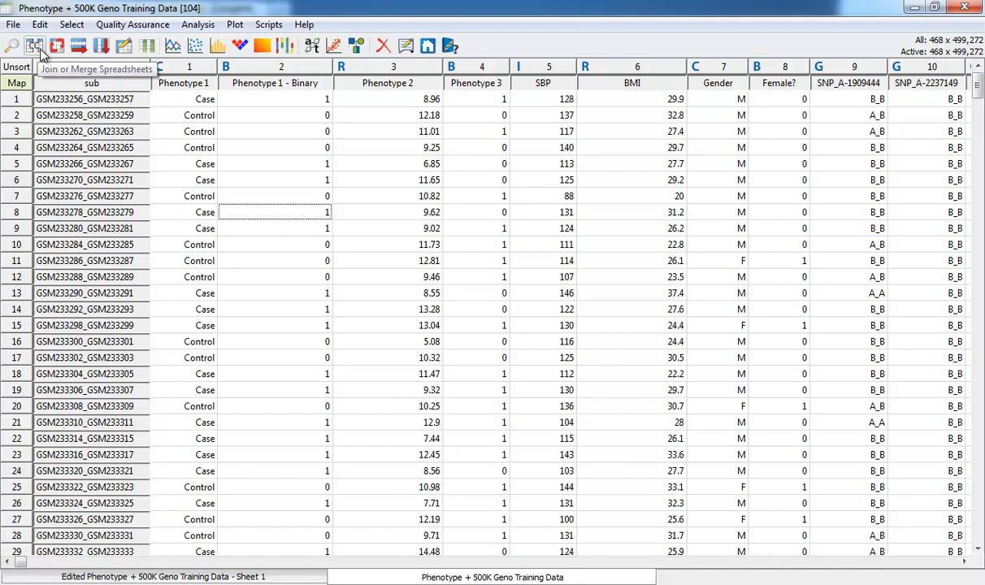
{"action": "mouse_move", "coordinate": [57, 45]}
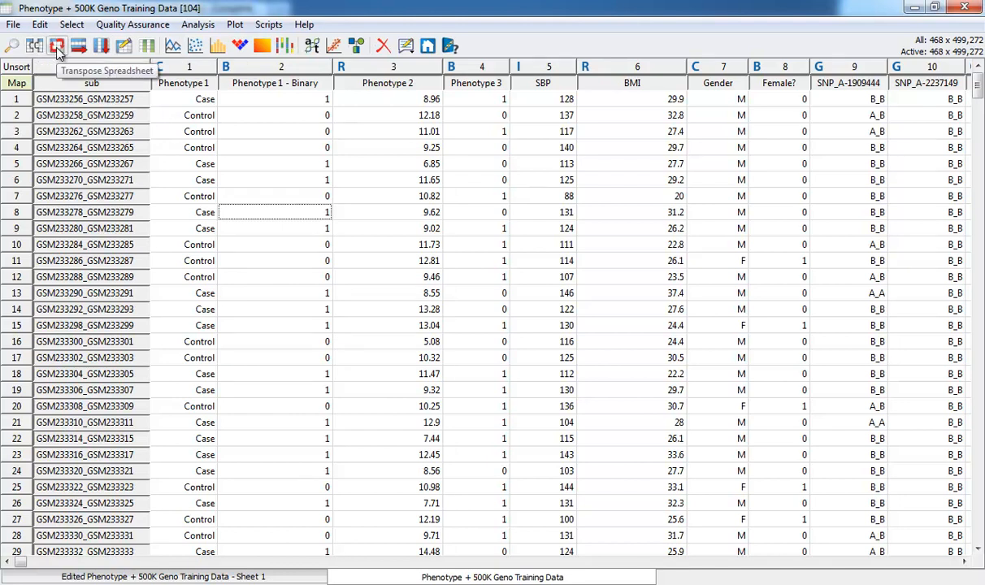
{"action": "mouse_move", "coordinate": [101, 46]}
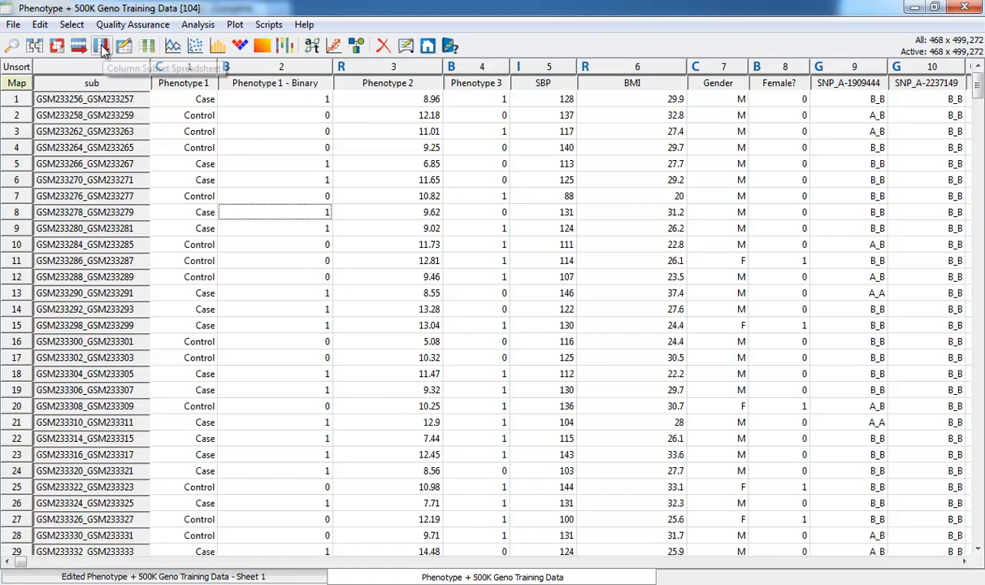
{"action": "mouse_move", "coordinate": [406, 45]}
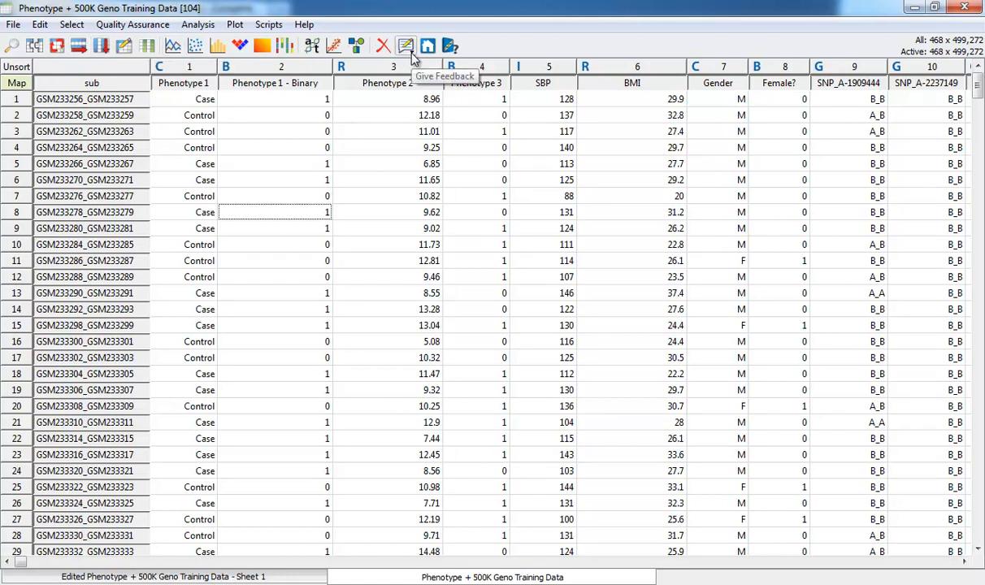
{"action": "mouse_move", "coordinate": [397, 19]}
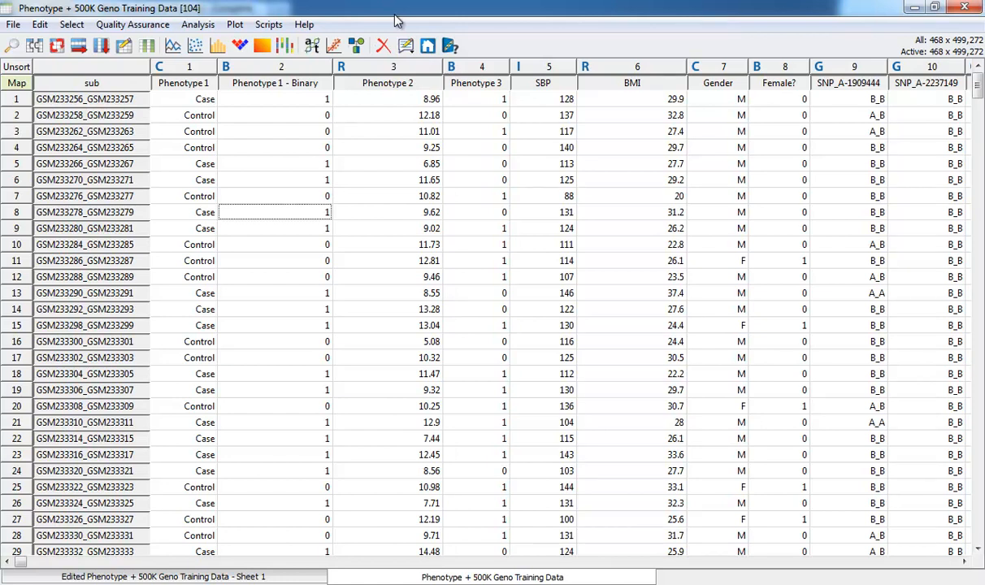
{"action": "mouse_move", "coordinate": [387, 156]}
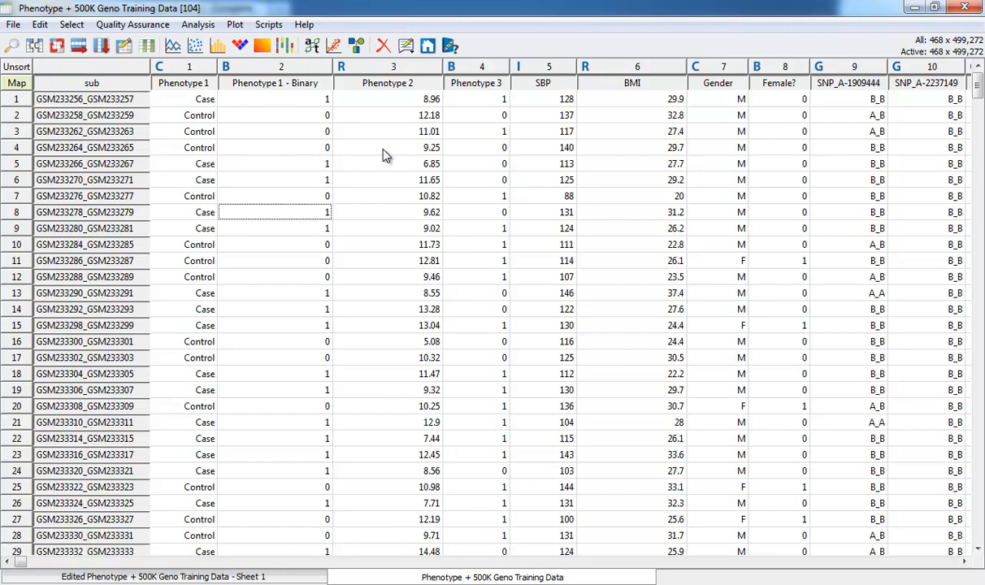
{"action": "mouse_move", "coordinate": [394, 154]}
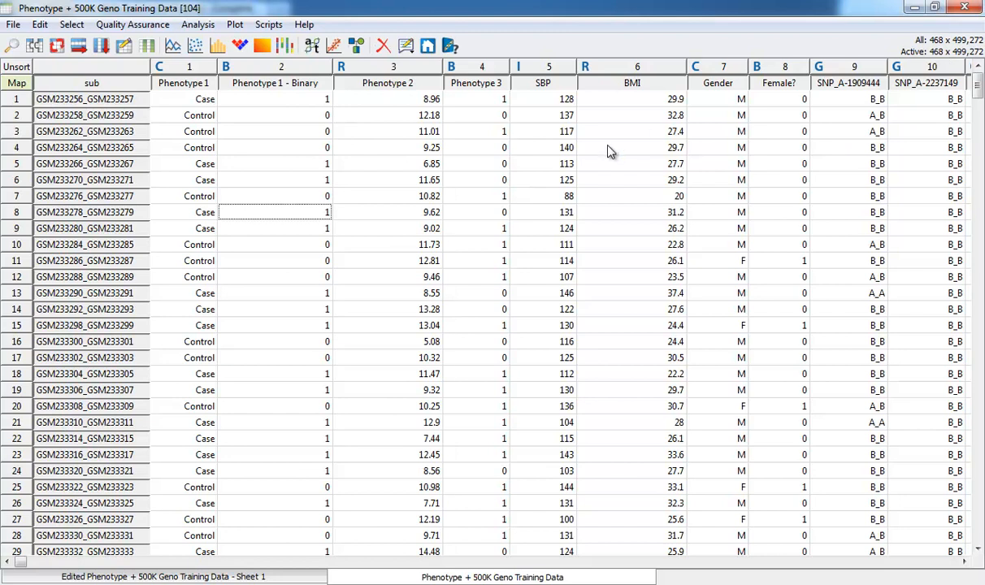
{"action": "mouse_move", "coordinate": [338, 327]}
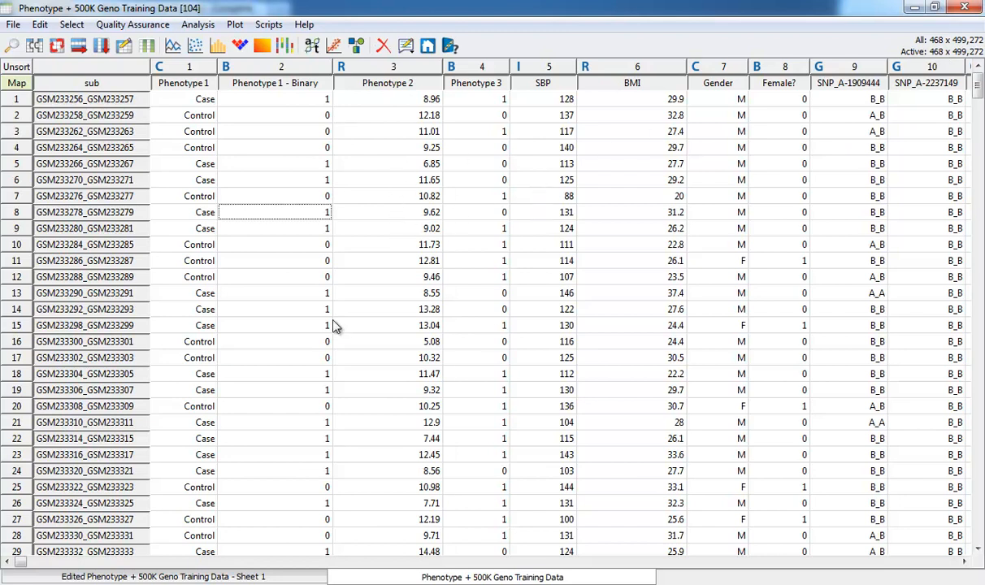
{"action": "mouse_move", "coordinate": [364, 322]}
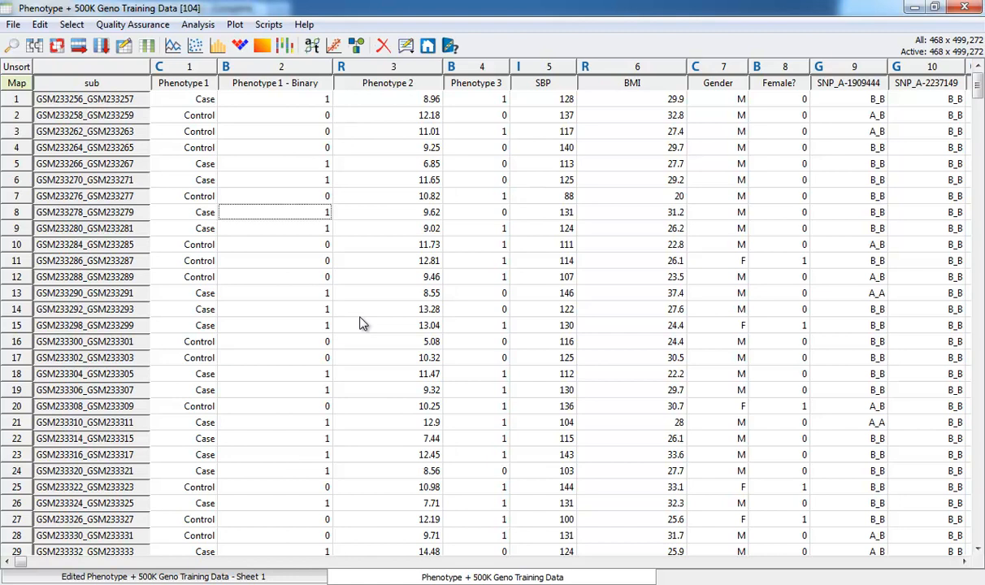
{"action": "mouse_move", "coordinate": [361, 88]}
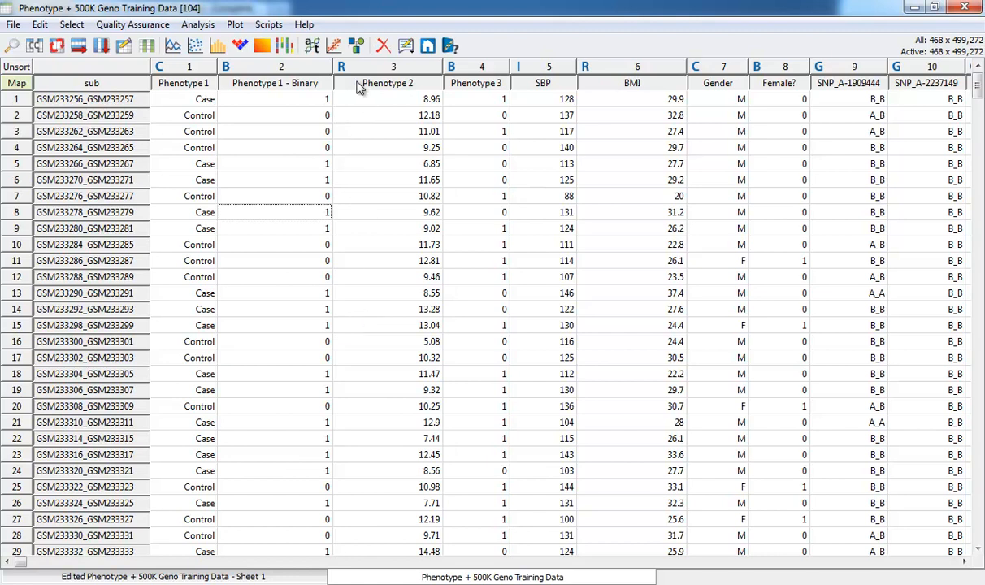
{"action": "left_click", "coordinate": [387, 81]}
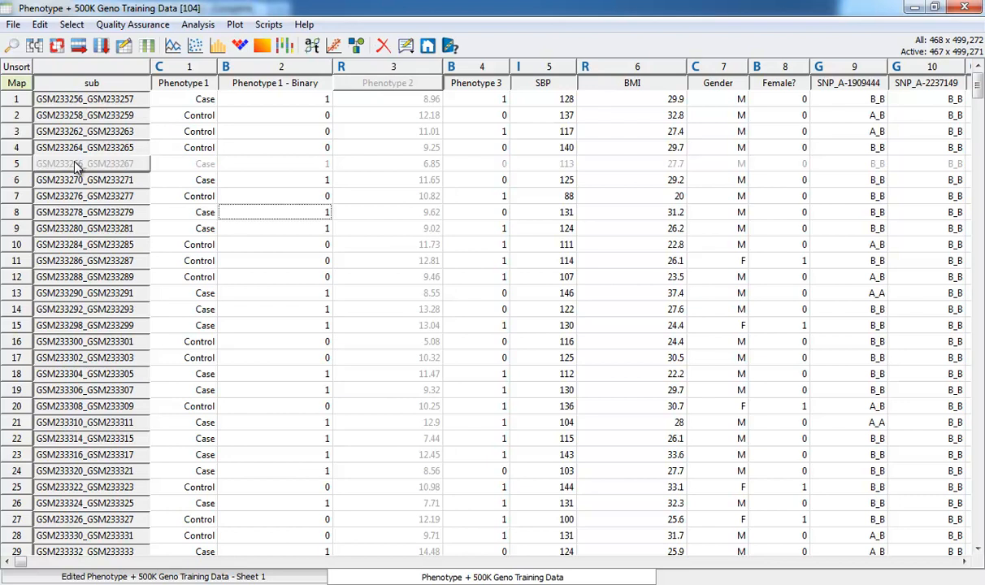
{"action": "mouse_move", "coordinate": [123, 170]}
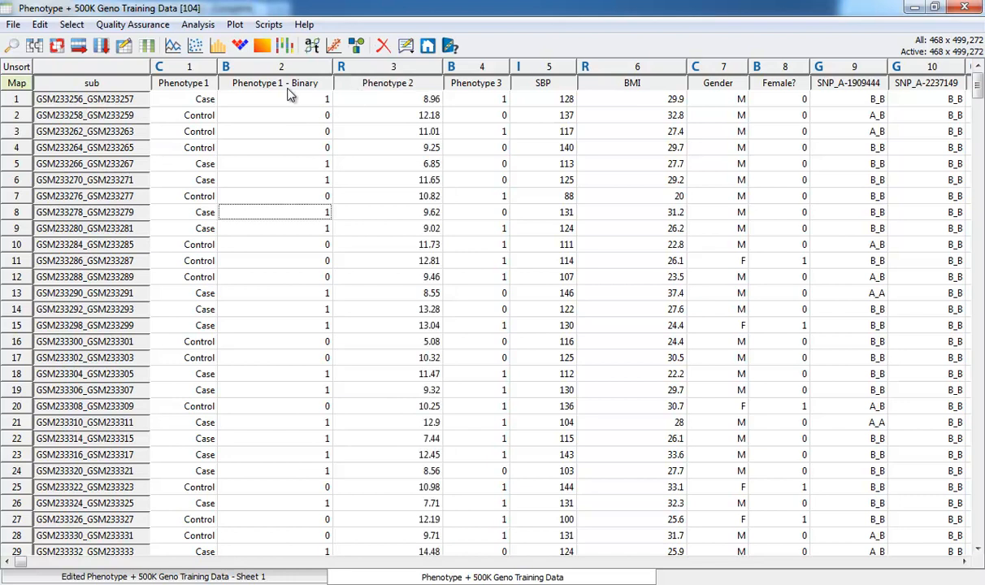
Show the context menu of the Phenotype 1 - Binary column header.
{"action": "right_click", "coordinate": [274, 83]}
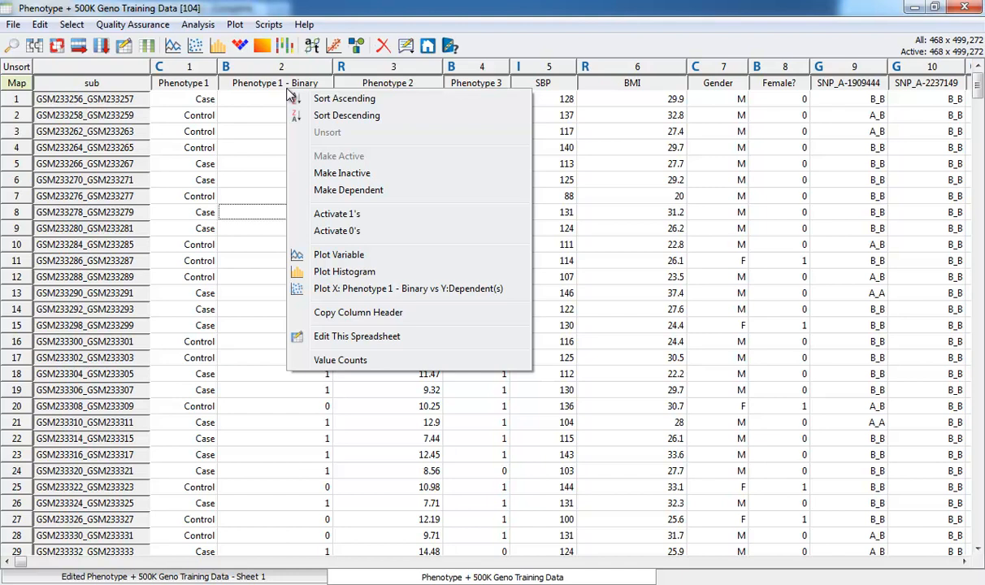
{"action": "mouse_move", "coordinate": [390, 215]}
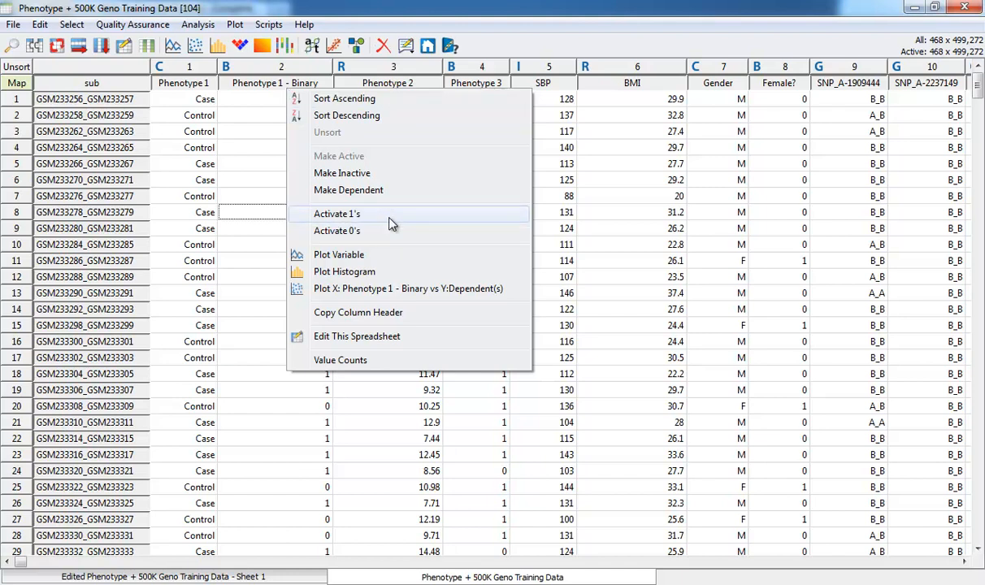
{"action": "mouse_move", "coordinate": [377, 259]}
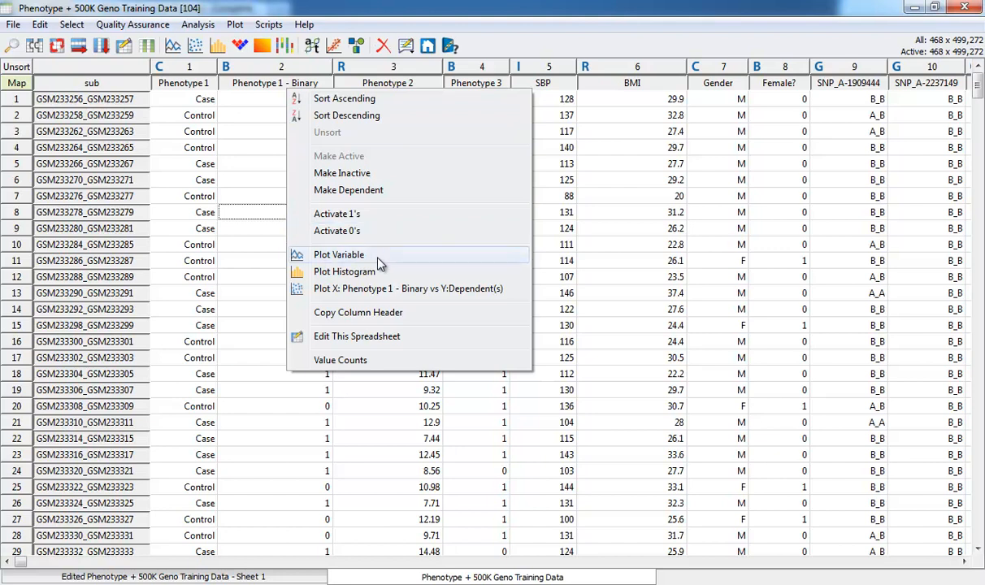